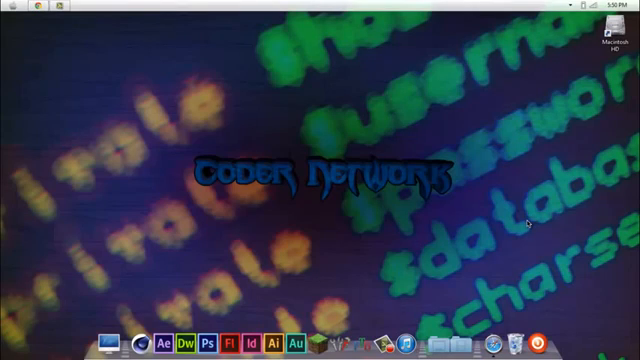
pyautogui.moveTo(312, 162)
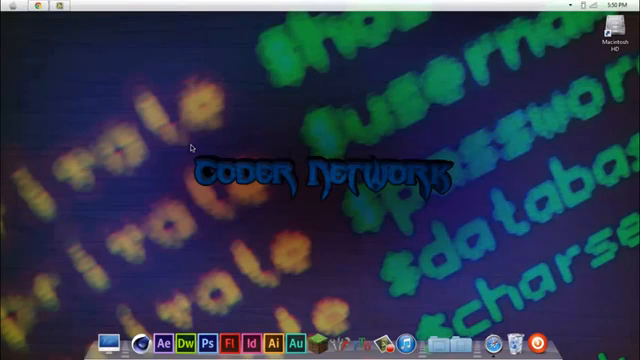
pyautogui.moveTo(292, 272)
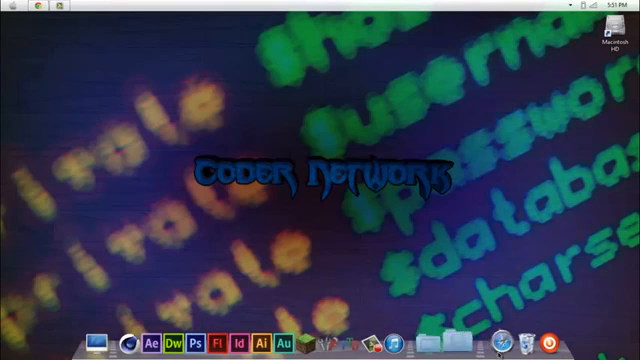
pyautogui.moveTo(430, 169)
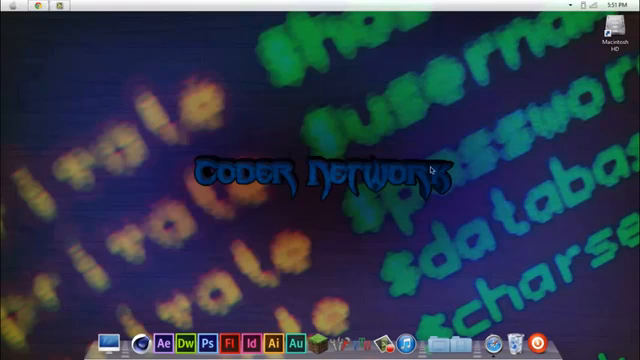
pyautogui.moveTo(188, 120)
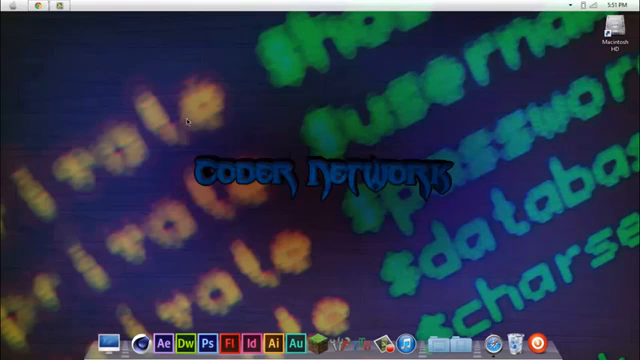
pyautogui.moveTo(45, 22)
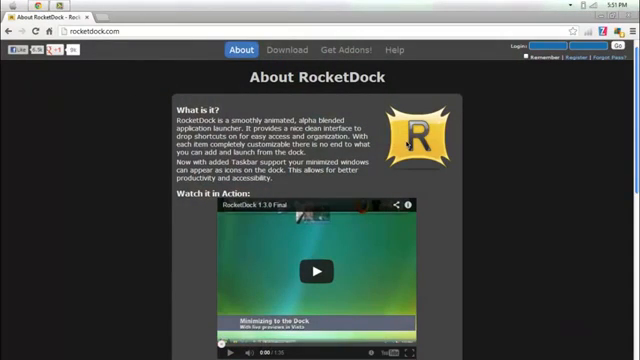
# Step: Scroll the About RocketDock page, then go to Get Addons and browse the dock skins
pyautogui.scroll(-3)
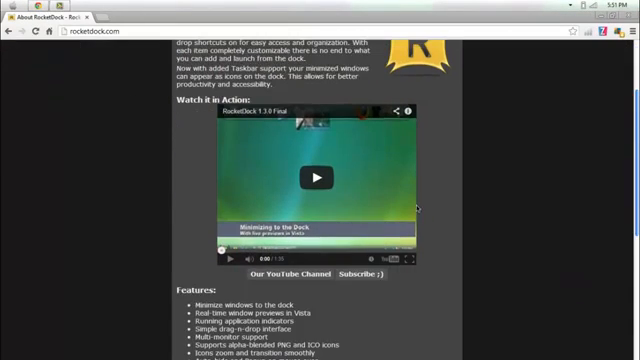
pyautogui.scroll(-3)
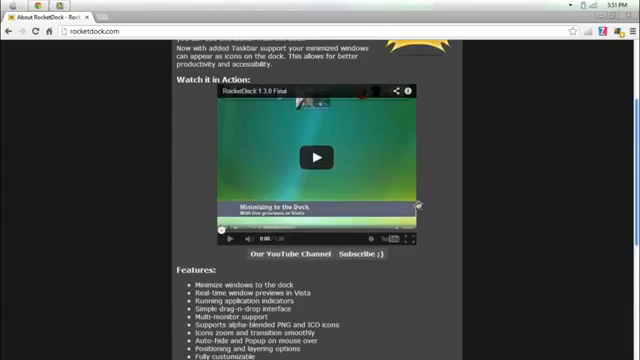
pyautogui.scroll(3)
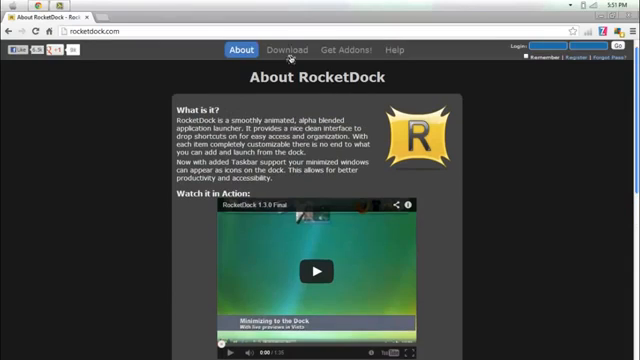
pyautogui.click(342, 51)
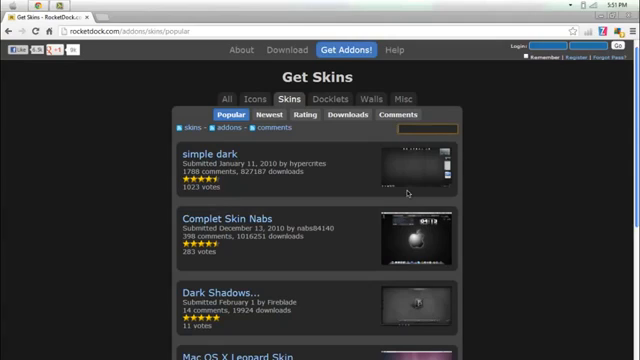
pyautogui.scroll(-3)
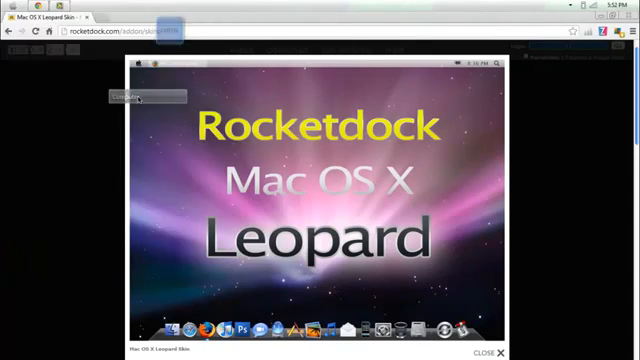
# Step: Open the Computer folder in File Explorer to show Local Disk (C:)
pyautogui.click(127, 97)
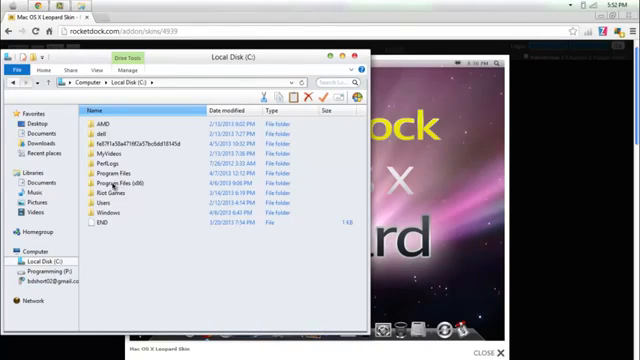
# Step: Browse into Program Files (x86), then the RocketDock folder toward Skins
pyautogui.doubleClick(131, 185)
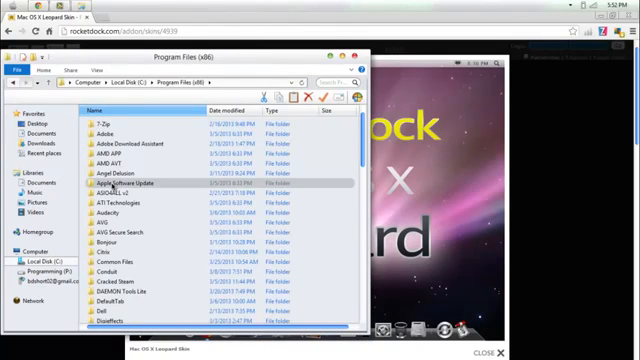
pyautogui.scroll(-3)
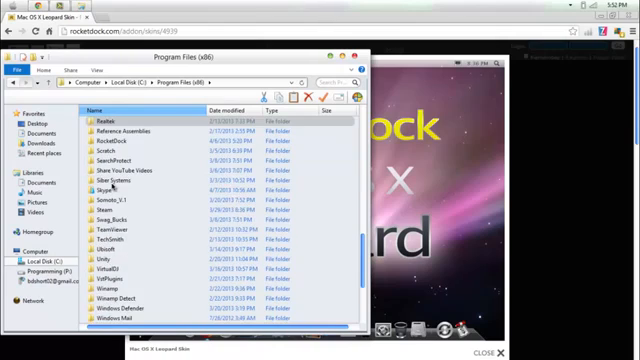
pyautogui.doubleClick(120, 131)
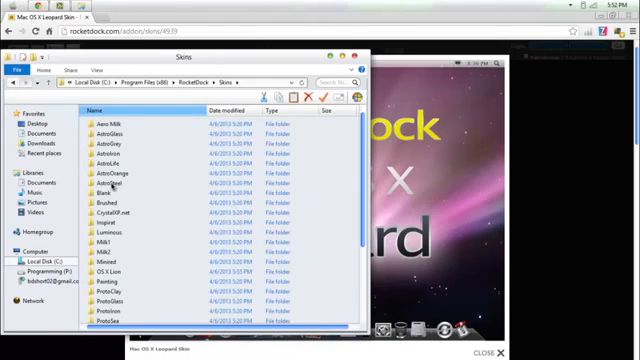
pyautogui.scroll(-3)
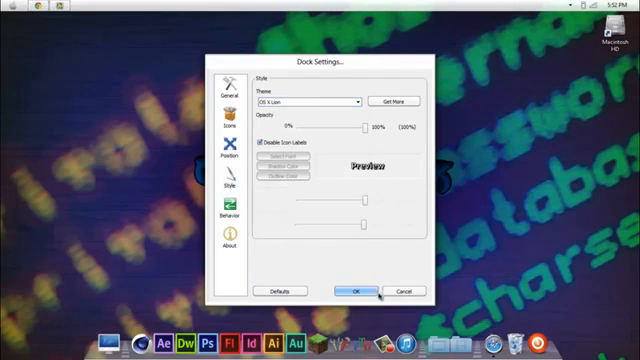
# Step: Confirm the OS X Lion dock style settings and close Dock Settings
pyautogui.click(357, 291)
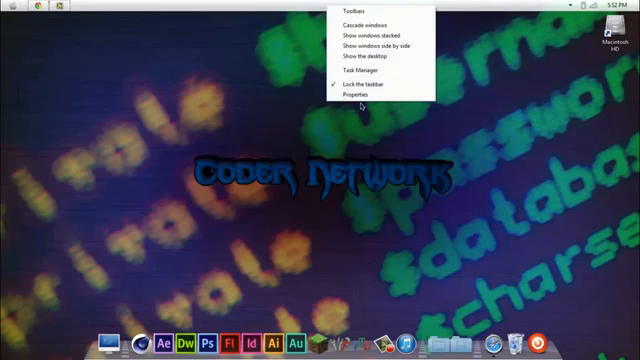
# Step: Open Taskbar Properties with the taskbar located at the top, and open the Start menu
pyautogui.click(352, 98)
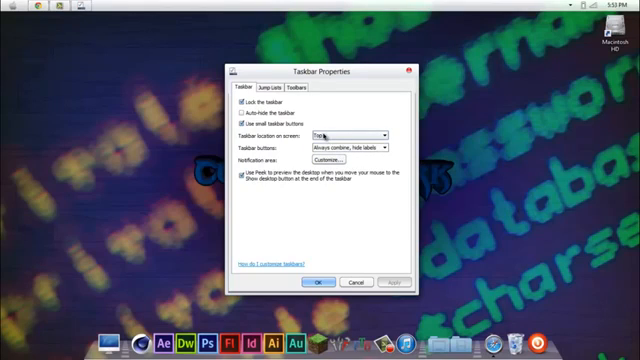
pyautogui.click(20, 340)
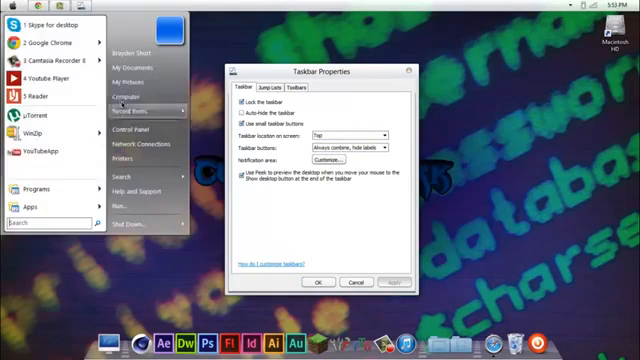
# Step: Open a folder window on Downloads and scroll through the downloaded files
pyautogui.click(131, 95)
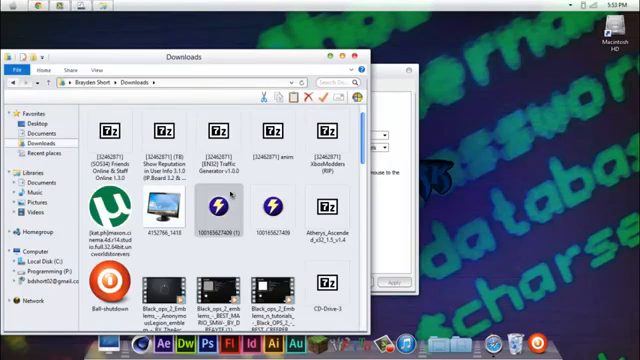
pyautogui.scroll(-3)
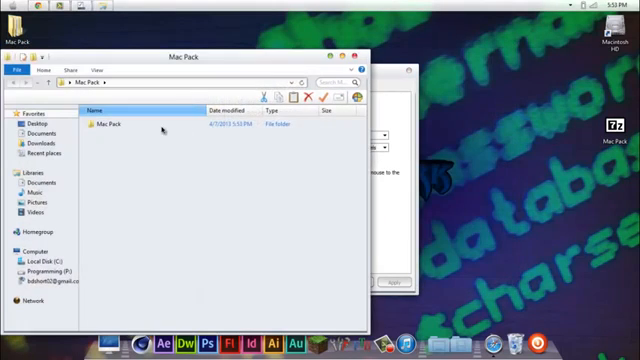
# Step: Open Mac Pack > Theme Files and select the H403 folder and H403 theme file
pyautogui.doubleClick(105, 126)
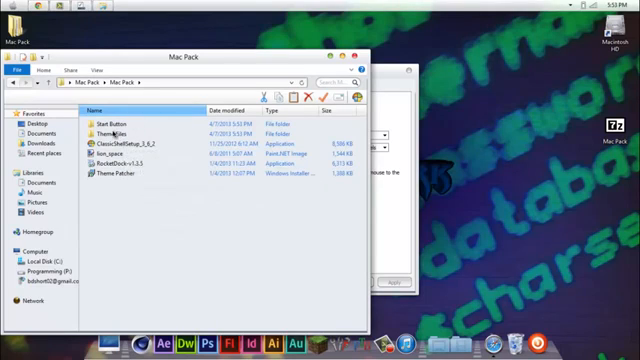
pyautogui.doubleClick(107, 131)
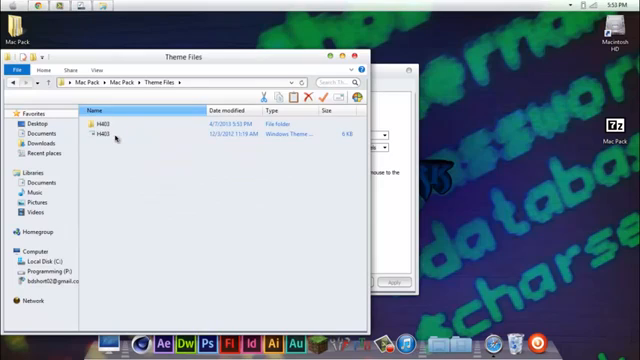
pyautogui.click(120, 123)
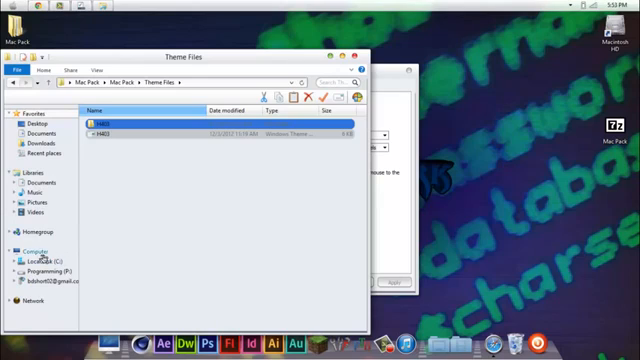
# Step: Navigate Computer > Local Disk (C:) > Windows > Resources > Themes
pyautogui.click(33, 244)
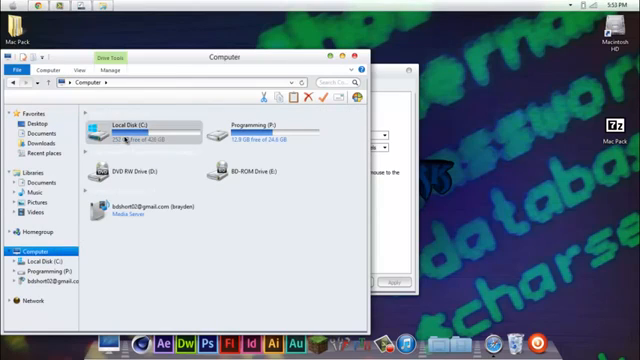
pyautogui.doubleClick(135, 123)
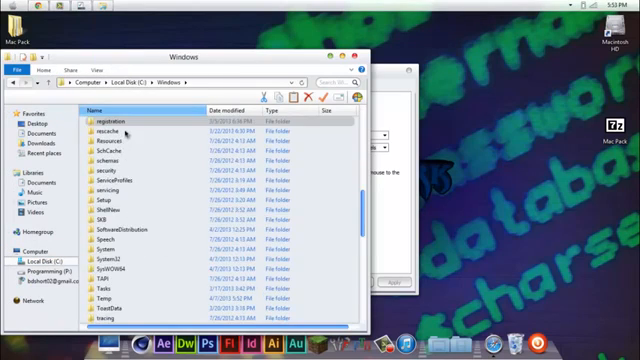
pyautogui.doubleClick(105, 130)
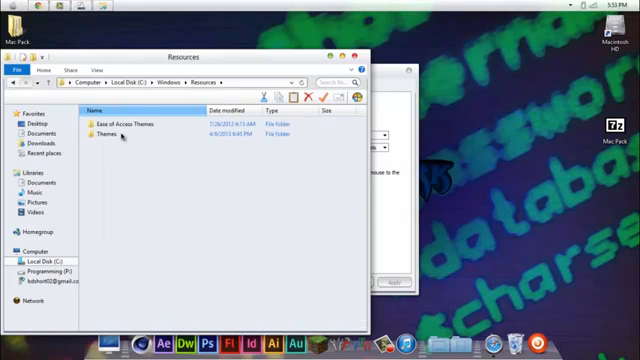
pyautogui.doubleClick(107, 131)
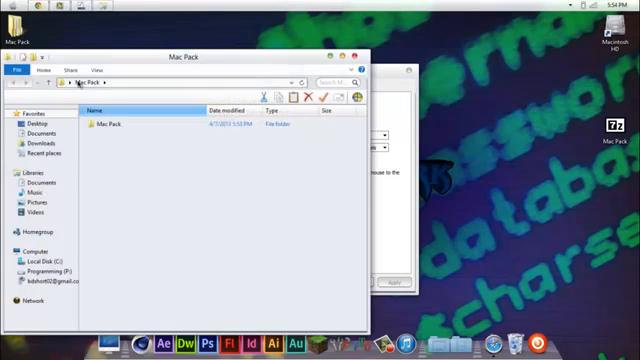
# Step: Run the UxStyle Core Beta Theme Patcher from the inner Mac Pack folder and finish setup
pyautogui.doubleClick(105, 126)
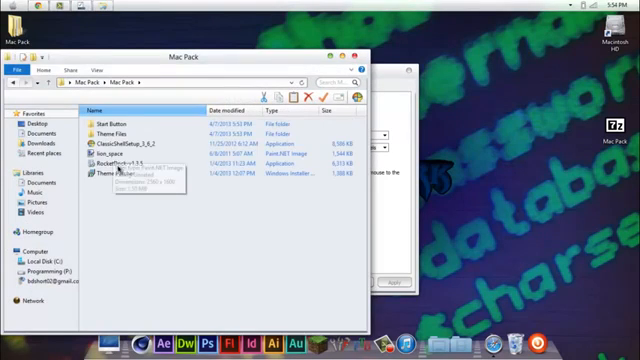
pyautogui.doubleClick(120, 174)
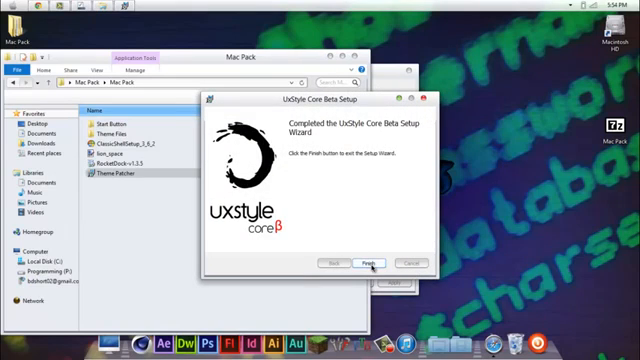
pyautogui.click(367, 262)
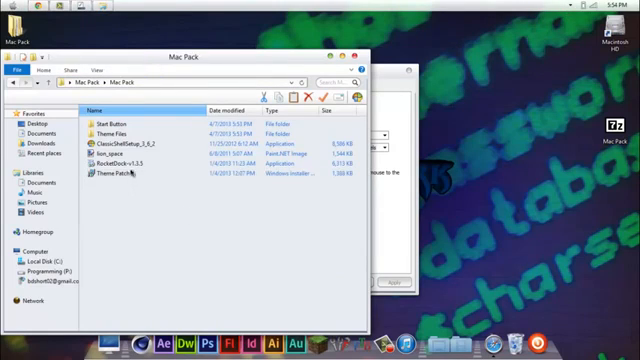
# Step: Select and run ClassicShellSetup_3_6_2 from the Mac Pack folder
pyautogui.click(130, 162)
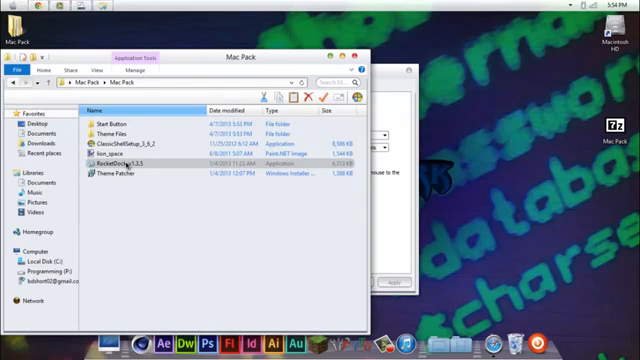
pyautogui.click(120, 147)
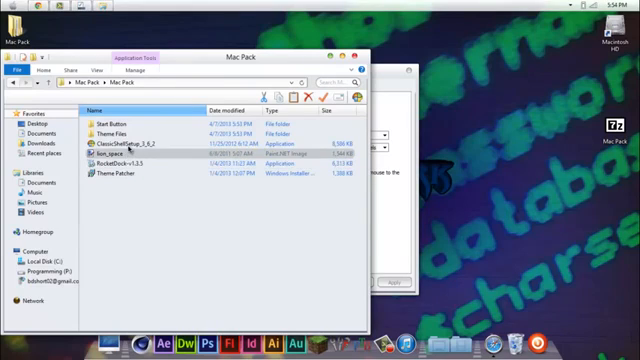
pyautogui.click(150, 142)
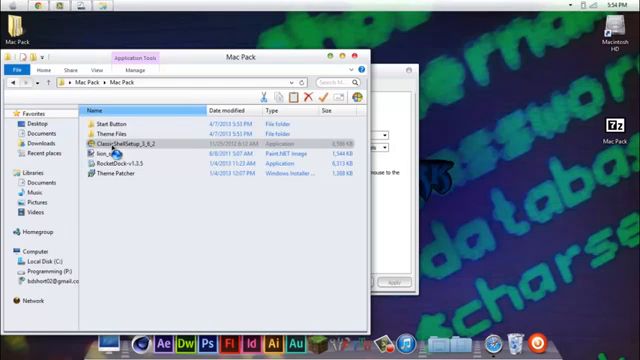
pyautogui.doubleClick(128, 145)
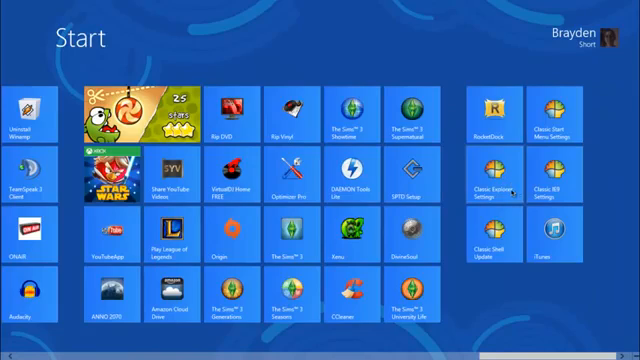
# Step: Open the Classic Start Menu Settings tile from the Start screen
pyautogui.click(490, 191)
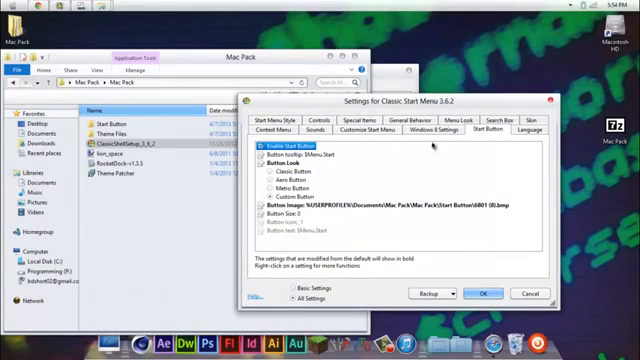
# Step: Switch the start button to Custom Button, preview the Mac Pack 6801 (8) image, then cancel
pyautogui.click(289, 169)
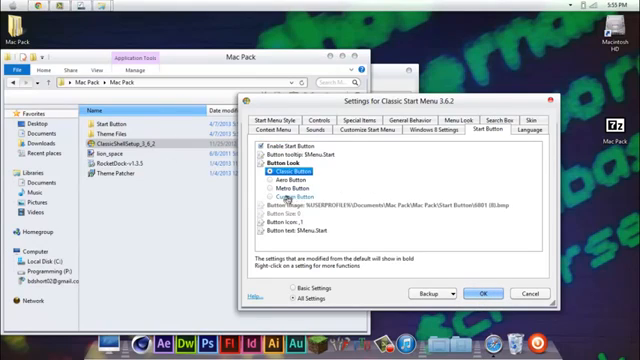
pyautogui.click(274, 186)
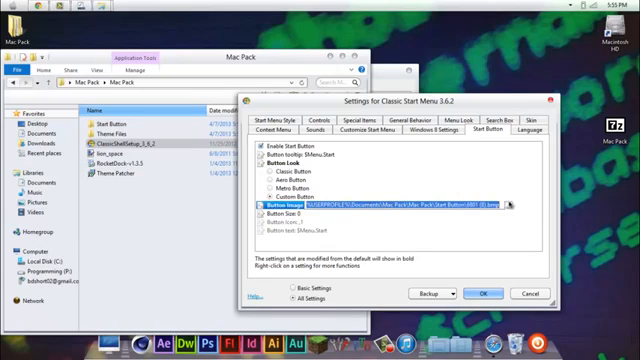
pyautogui.click(511, 207)
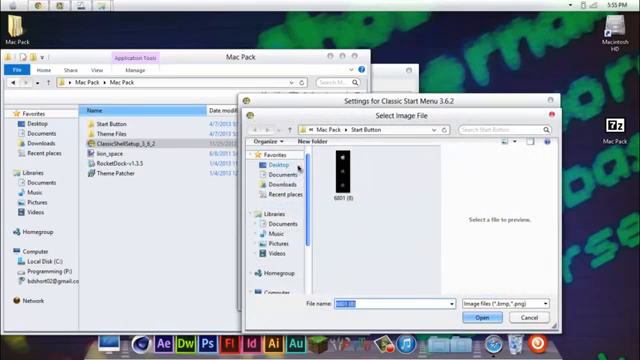
pyautogui.click(342, 170)
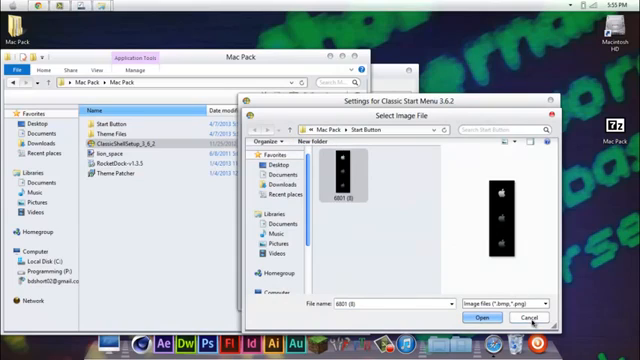
pyautogui.click(485, 318)
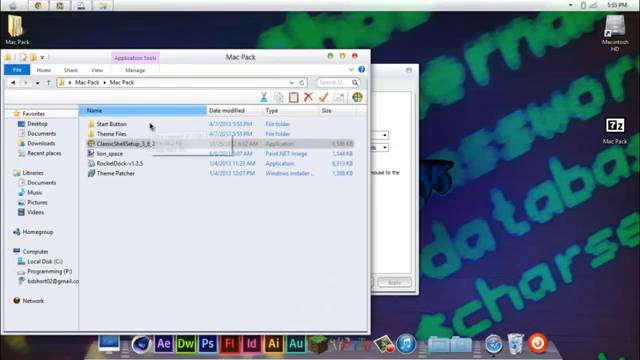
# Step: Open the lion_space image from the Mac Pack folder
pyautogui.click(120, 153)
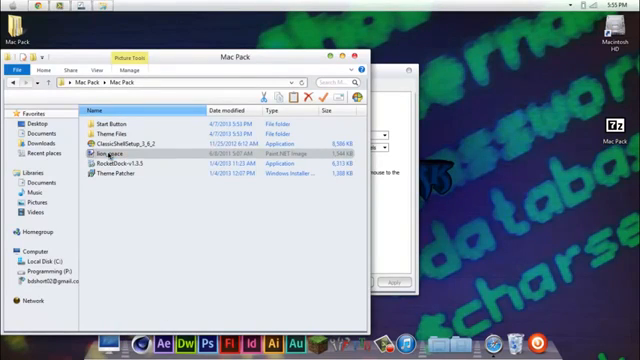
pyautogui.doubleClick(115, 145)
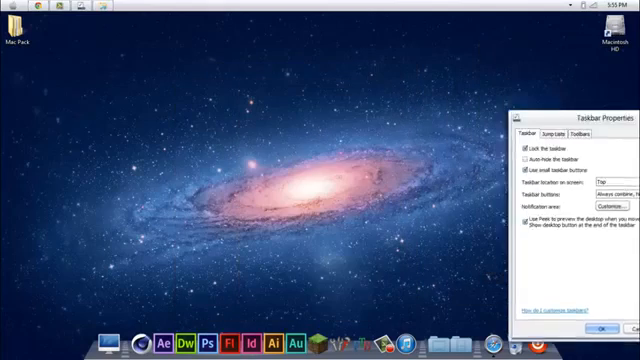
# Step: Apply Taskbar Properties with the taskbar at Top and small taskbar buttons
pyautogui.click(605, 328)
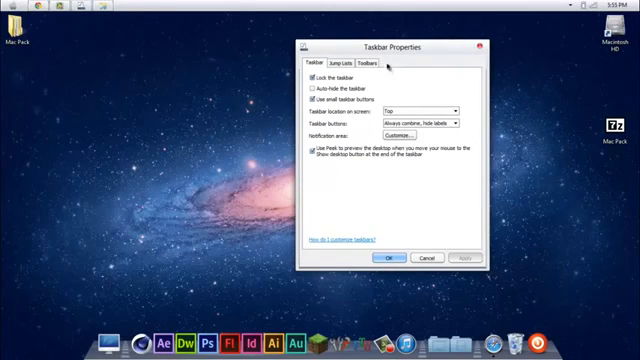
pyautogui.moveTo(385, 45); pyautogui.dragTo(405, 55)
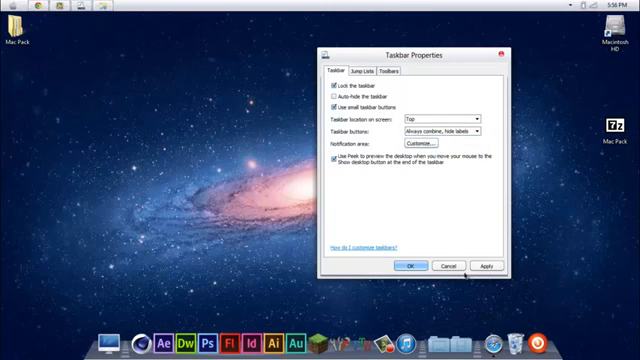
pyautogui.click(410, 266)
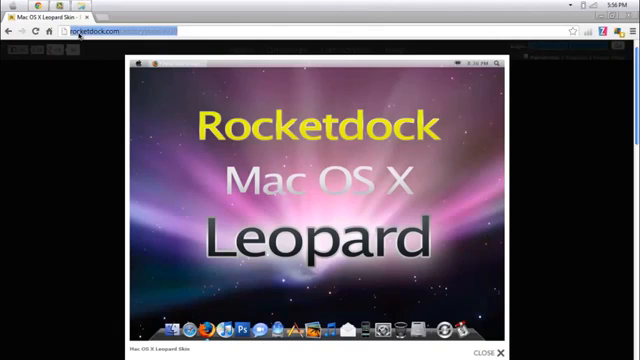
# Step: Search Chrome for 'mac osx lion cursor for windows 8'
pyautogui.write('mac osx lion cursor for windows 8')
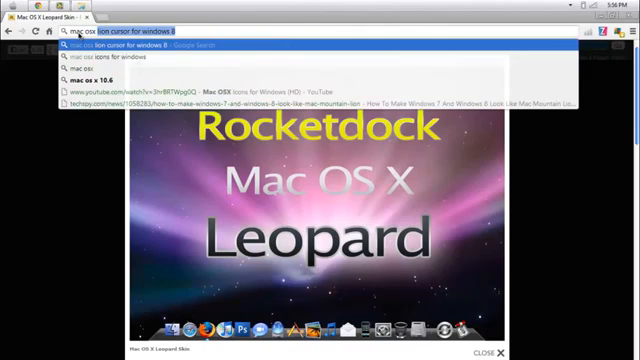
pyautogui.press('Return')
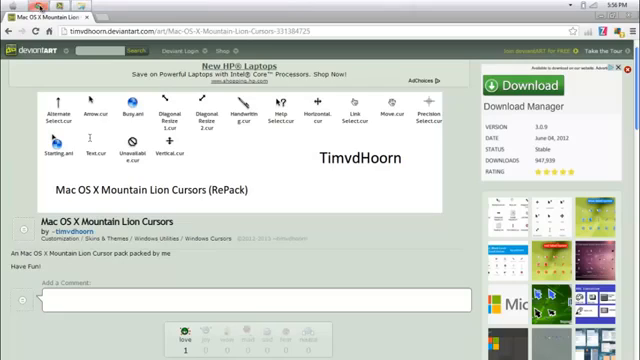
pyautogui.moveTo(297, 147)
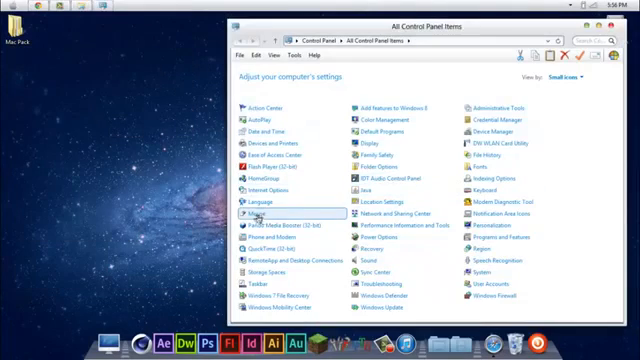
# Step: Open Mouse from All Control Panel Items
pyautogui.click(258, 214)
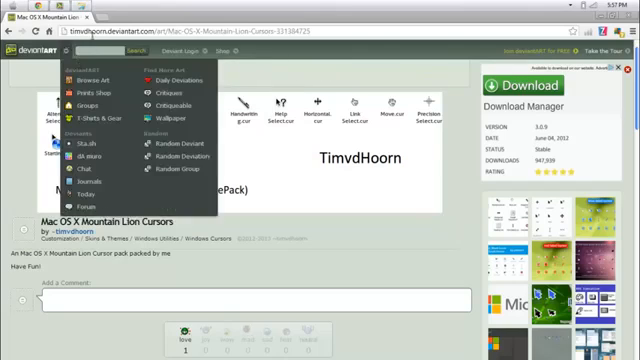
# Step: Type 'icons' into the deviantART search box
pyautogui.write('icons')
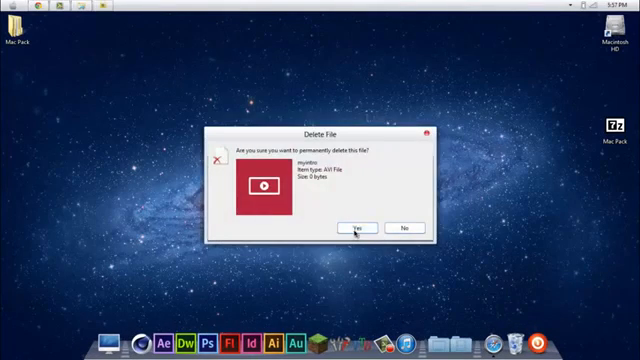
# Step: Confirm permanently deleting the myintro AVI file with Yes
pyautogui.click(363, 227)
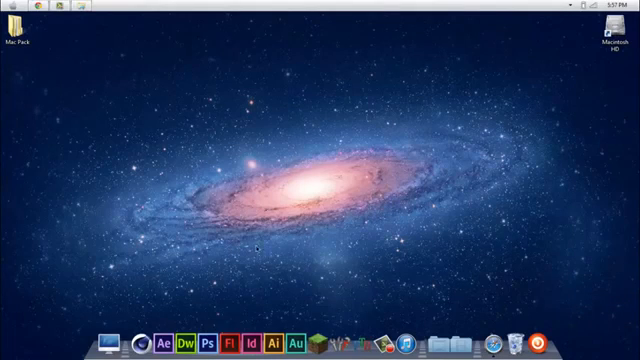
pyautogui.moveTo(228, 97)
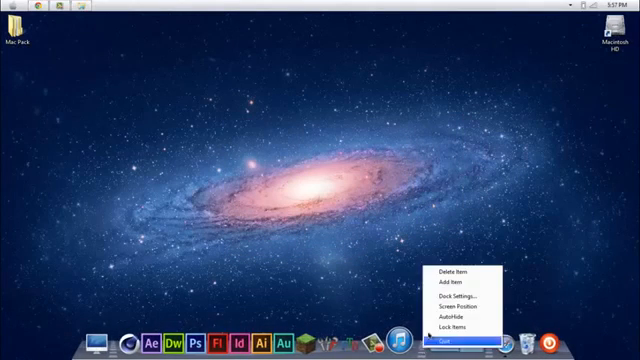
pyautogui.moveTo(456, 271)
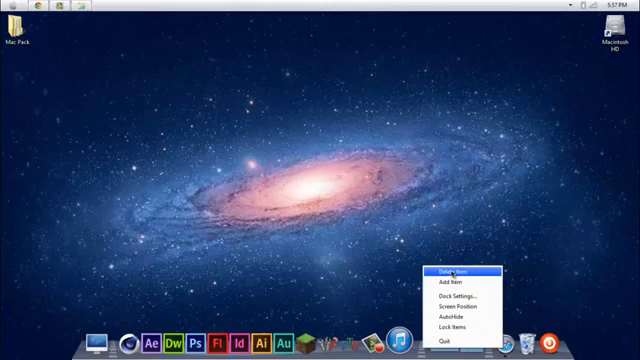